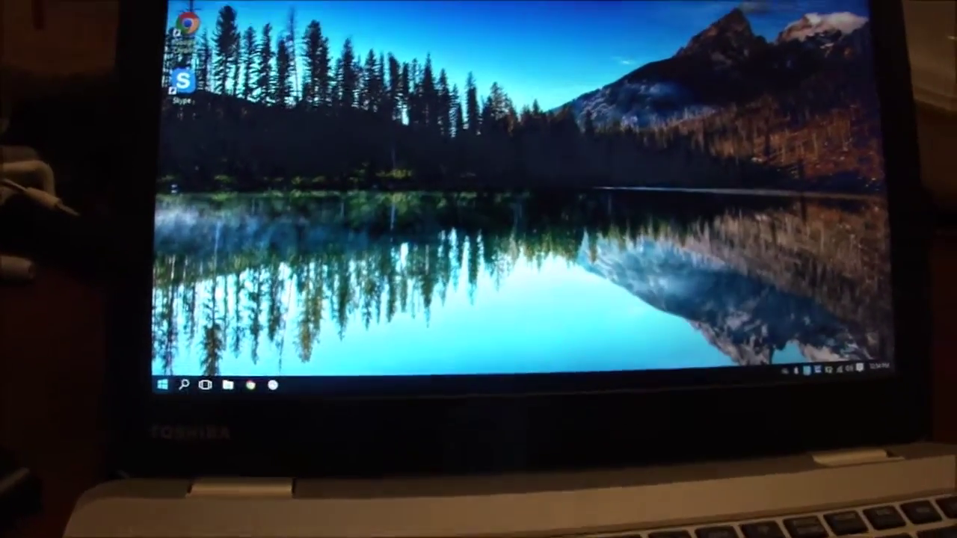
# - Add a PIN for the account in Sign-in options and confirm it
pyautogui.click(162, 386)
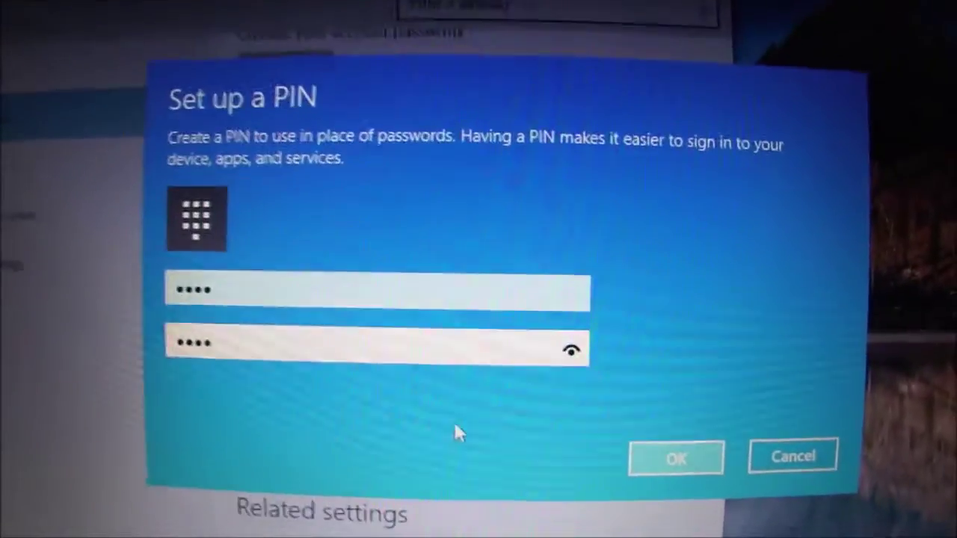
pyautogui.click(676, 457)
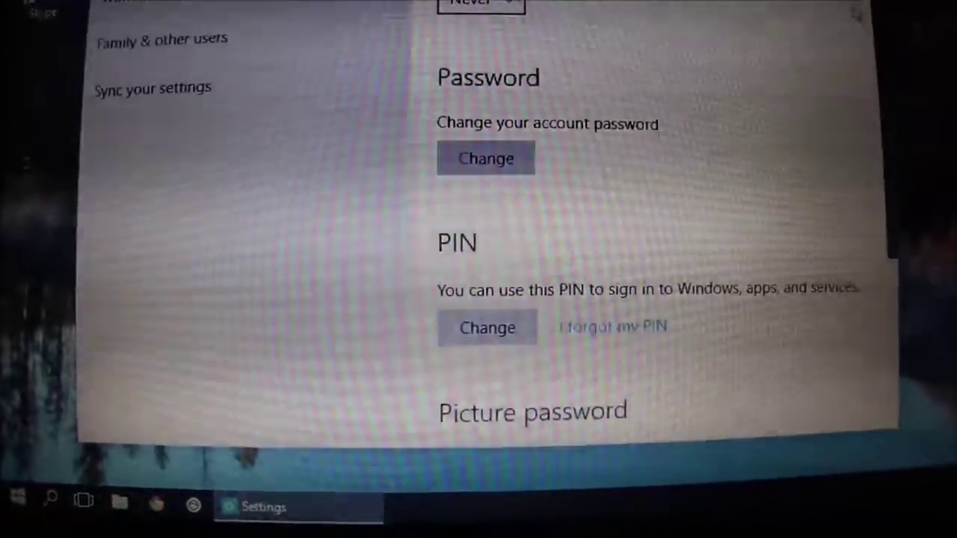
pyautogui.scroll(-3)
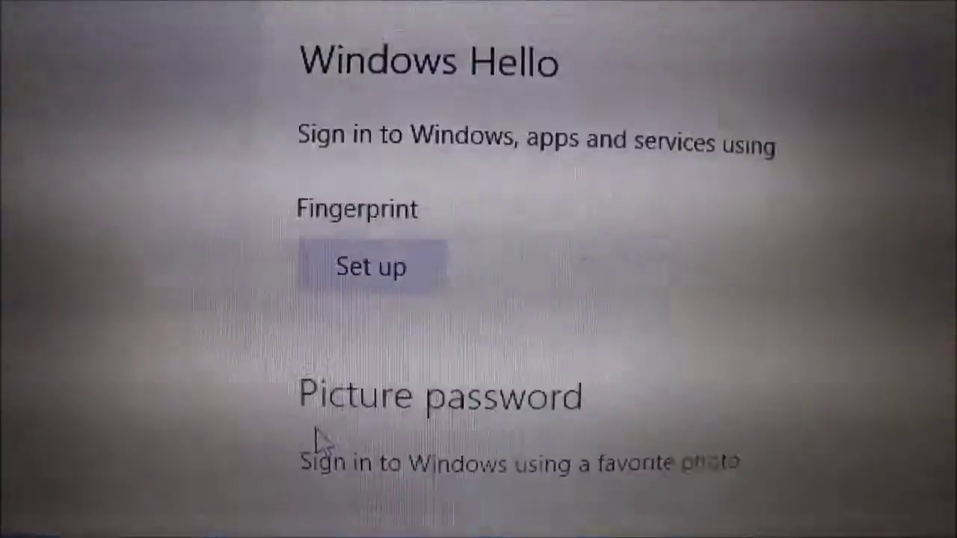
# - Start Windows Hello fingerprint setup, verify with the PIN, and reach the finger-scan prompt
pyautogui.click(371, 266)
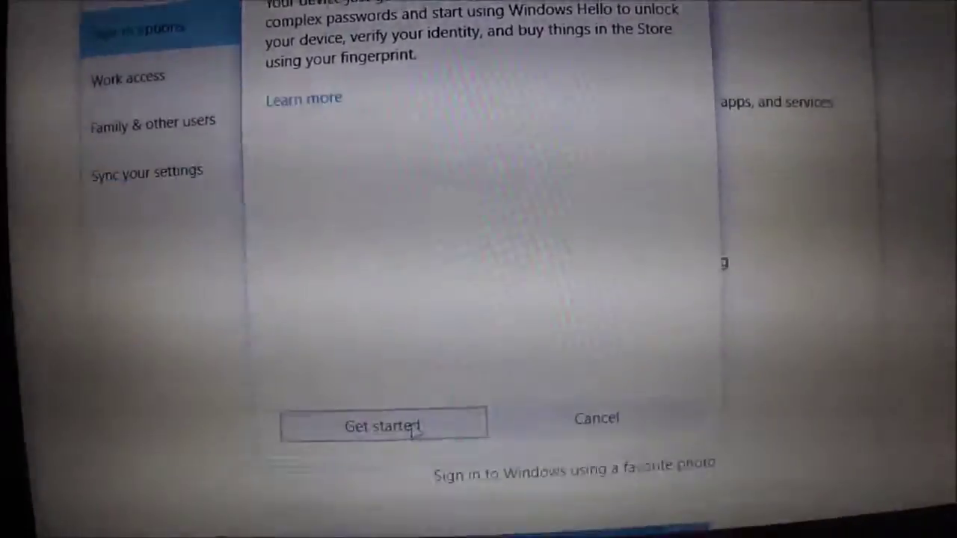
pyautogui.click(382, 426)
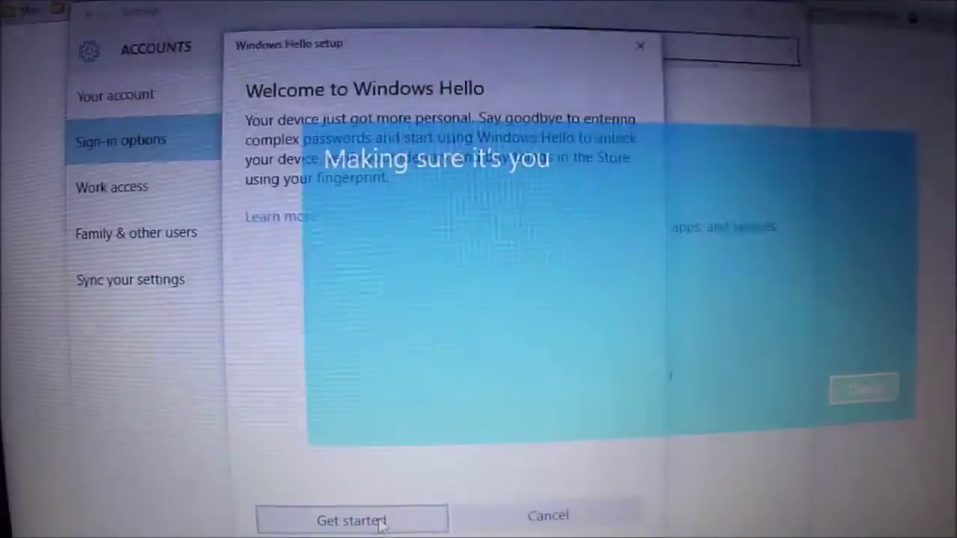
pyautogui.click(356, 517)
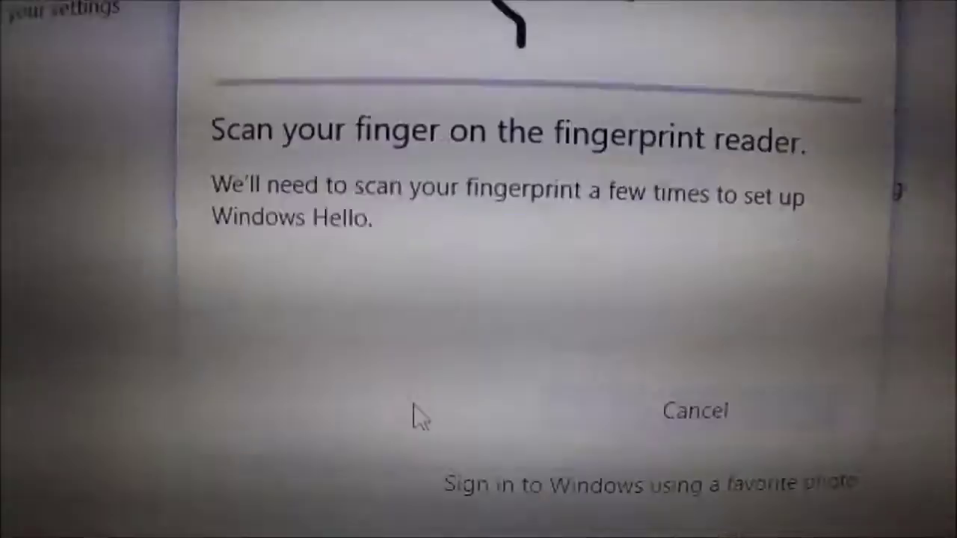